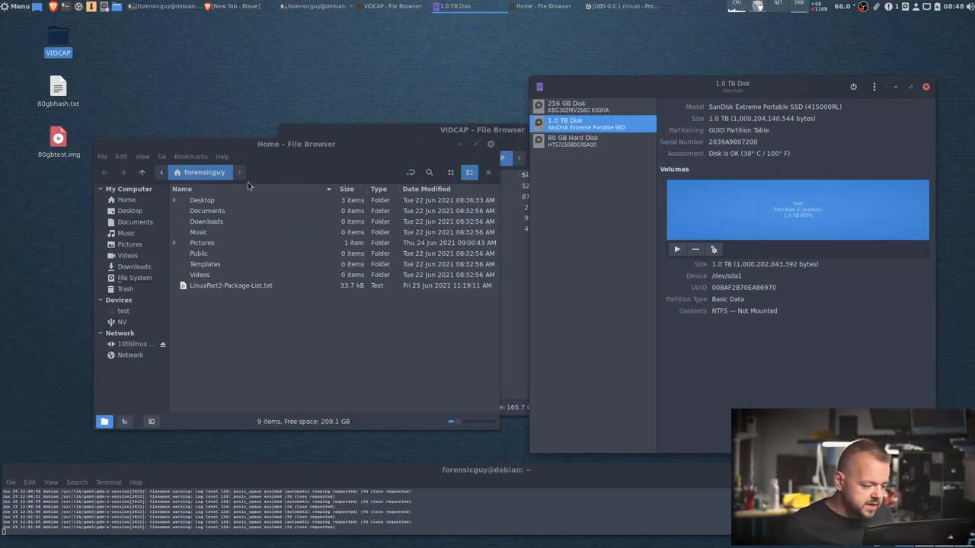
mouse_move(128, 317)
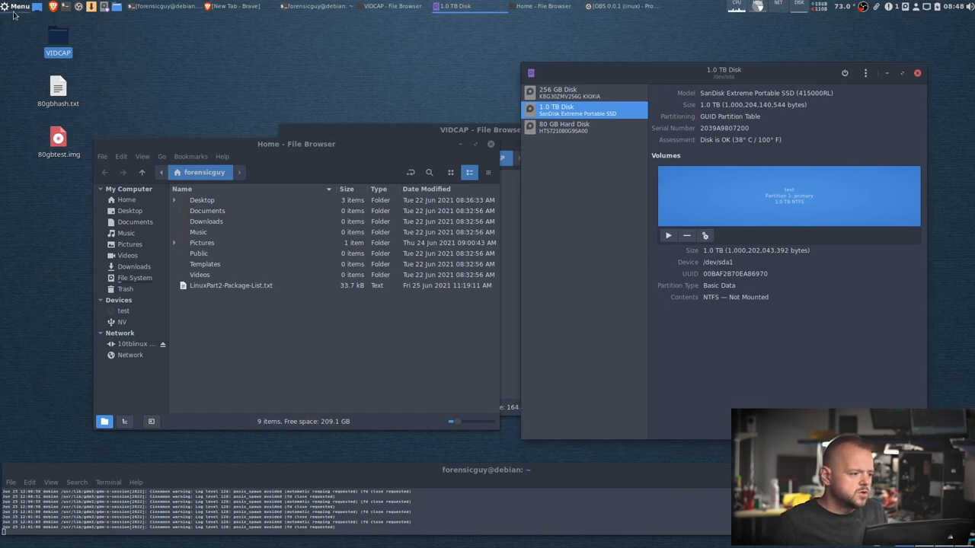
Review the 80 GB hard disk and the 1.0 TB SanDisk drive details in GNOME Disks
click(19, 6)
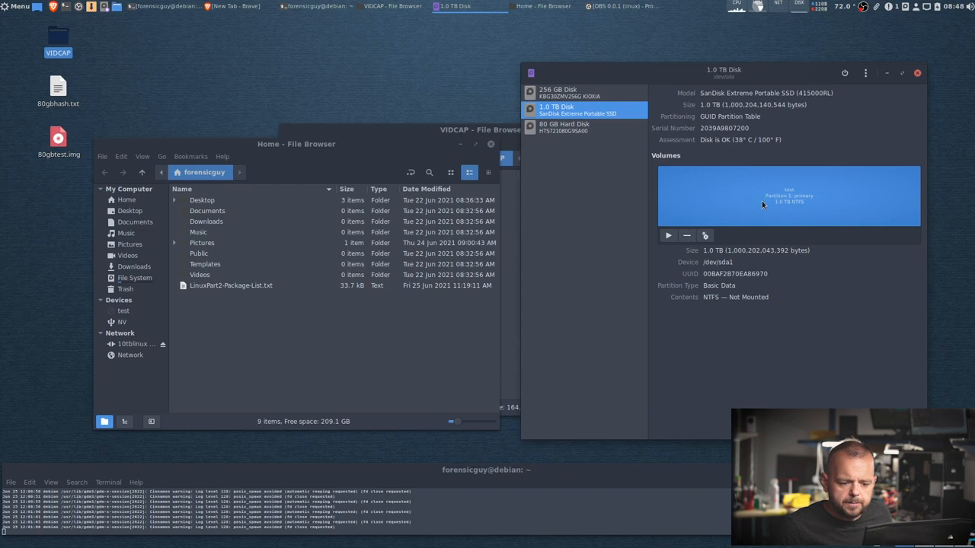
mouse_move(707, 191)
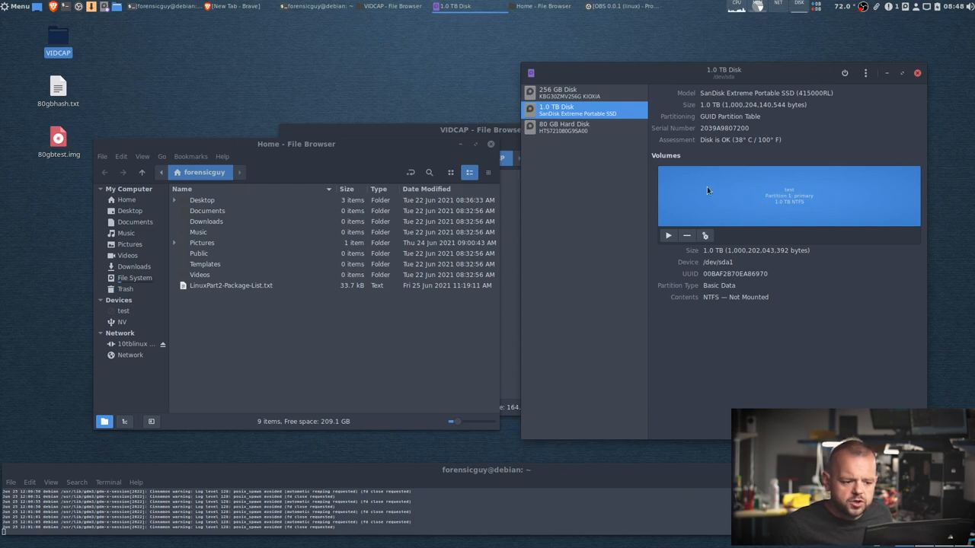
click(568, 128)
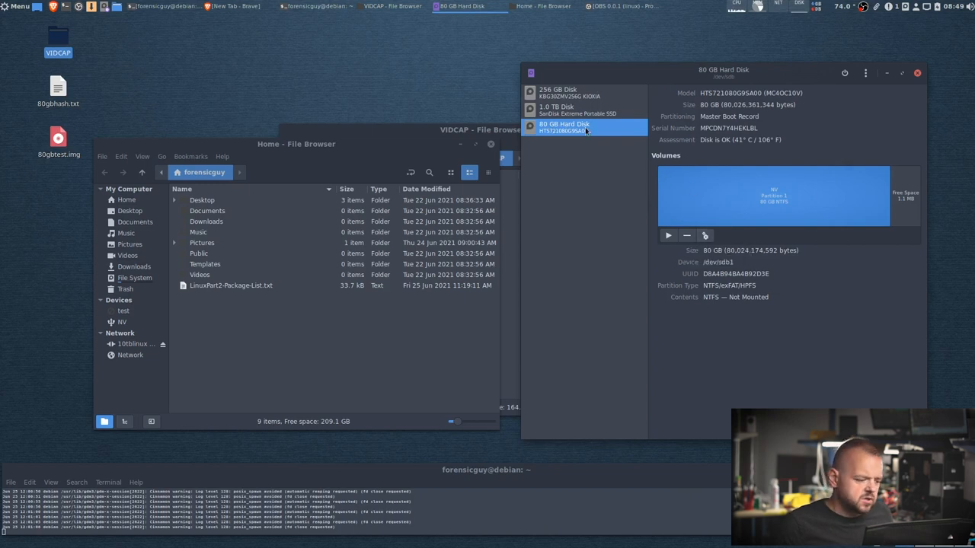
mouse_move(557, 119)
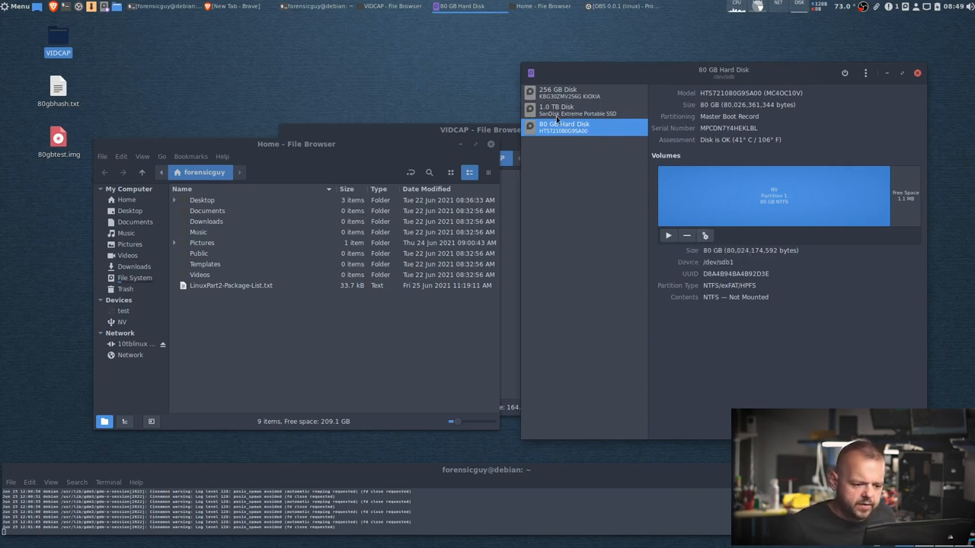
click(579, 109)
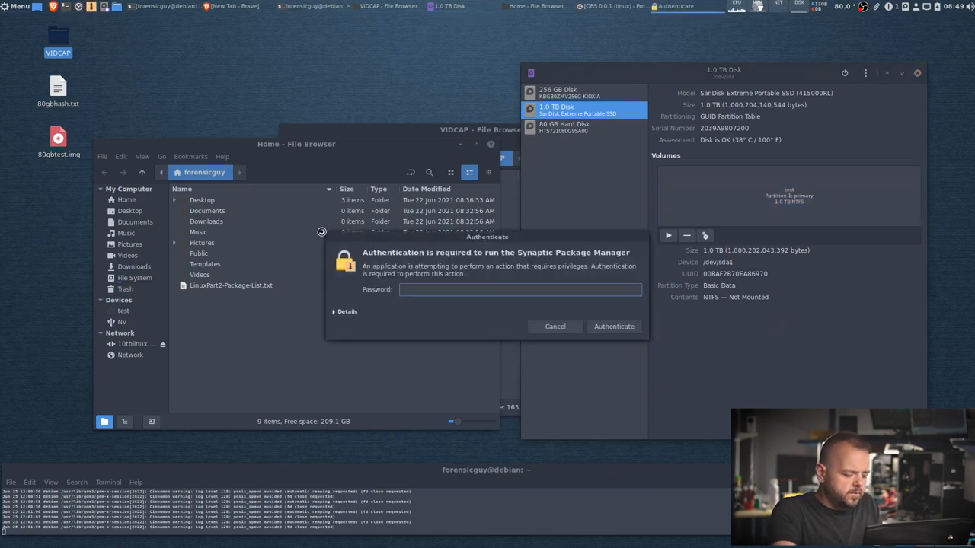
Enter the administrator password to open Synaptic Package Manager
click(520, 289)
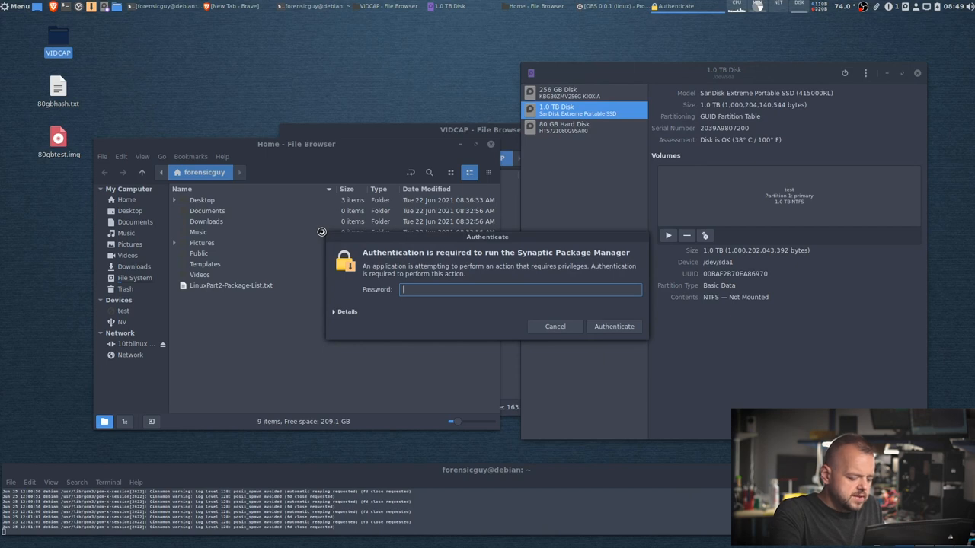
text(password)
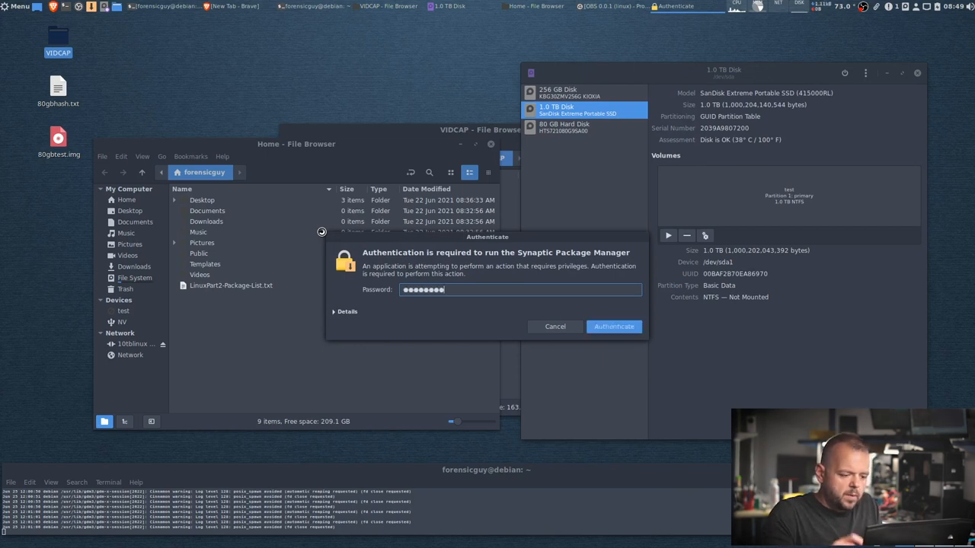
click(614, 326)
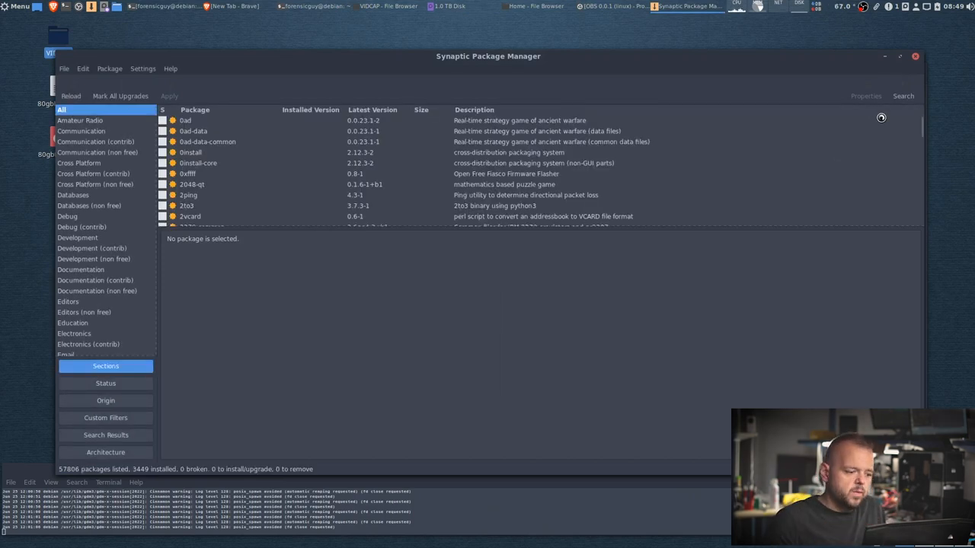
Search for 'gparted' and mark the gparted package for installation
click(903, 96)
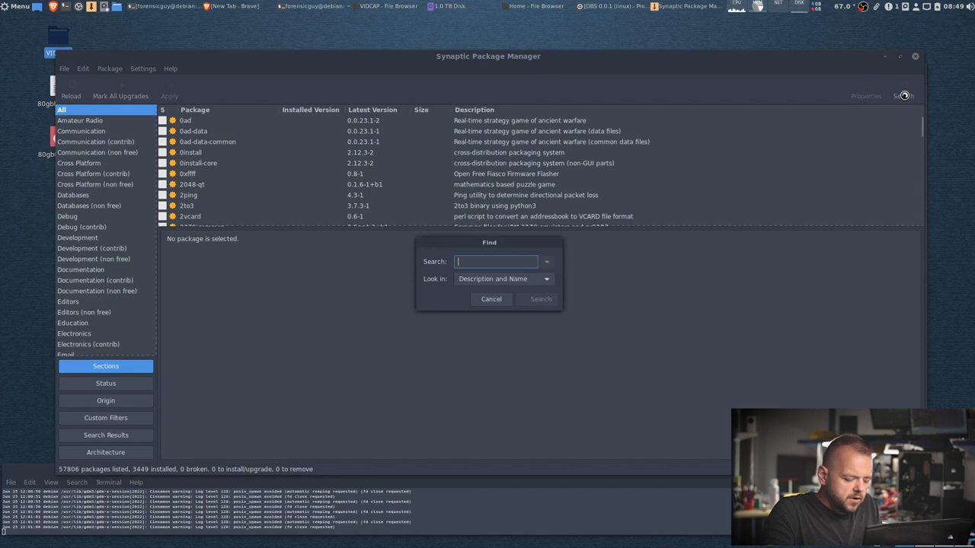
text(gparted)
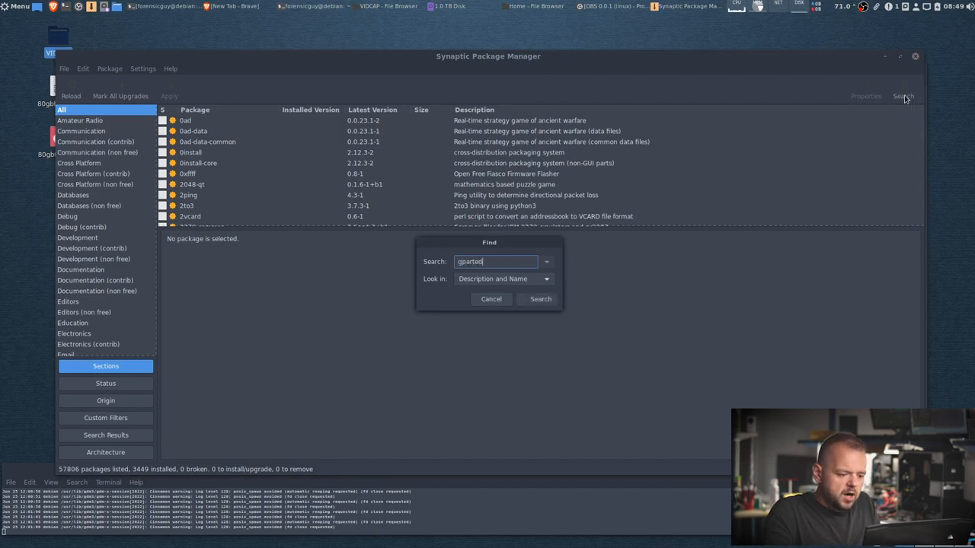
mouse_move(547, 295)
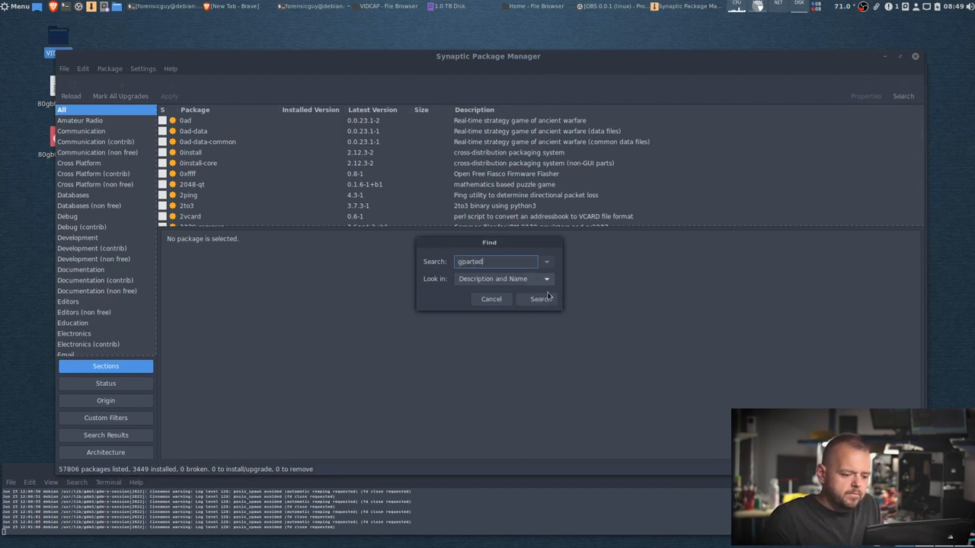
click(541, 299)
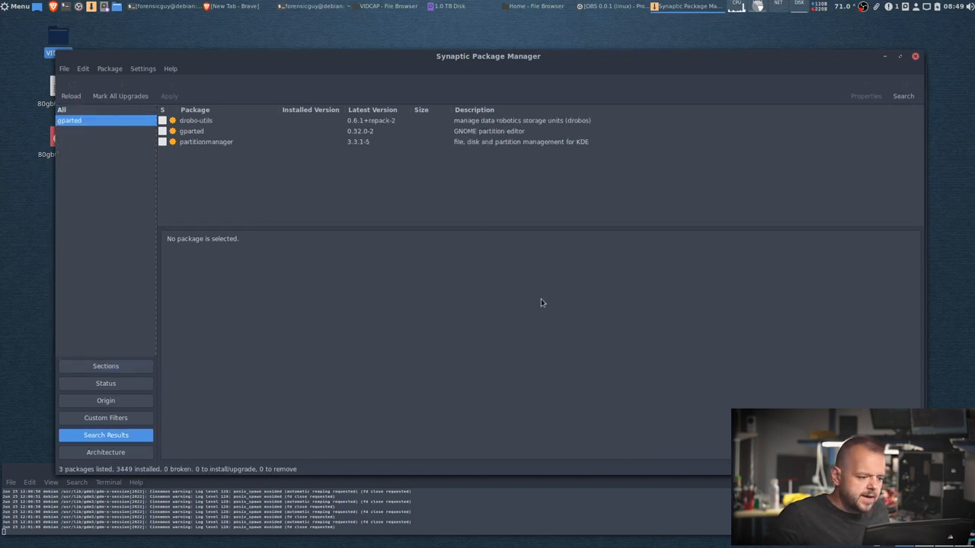
mouse_move(181, 131)
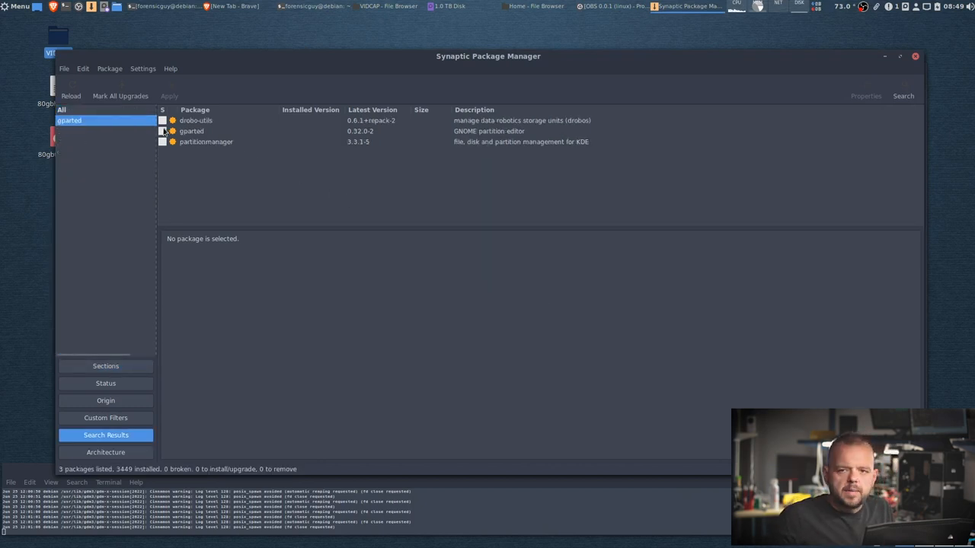
click(162, 131)
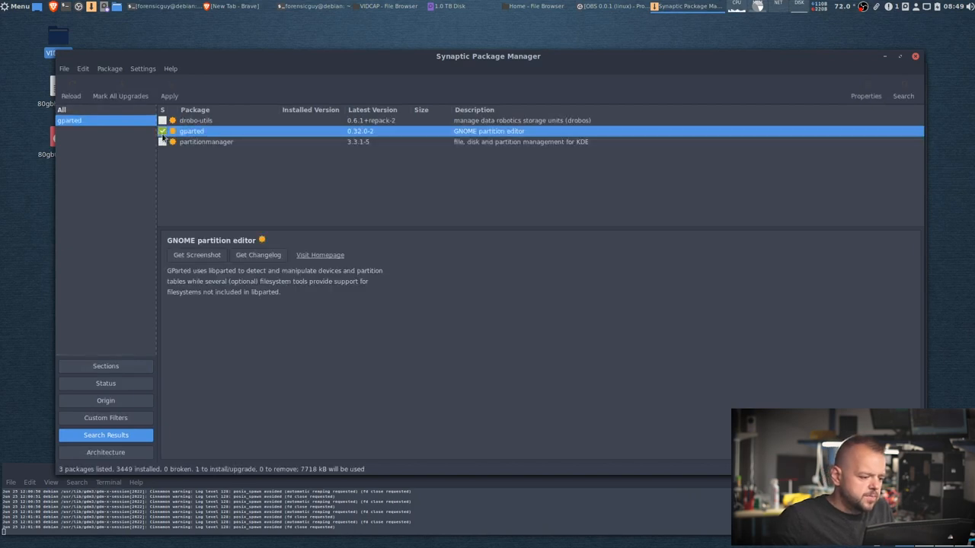
click(903, 95)
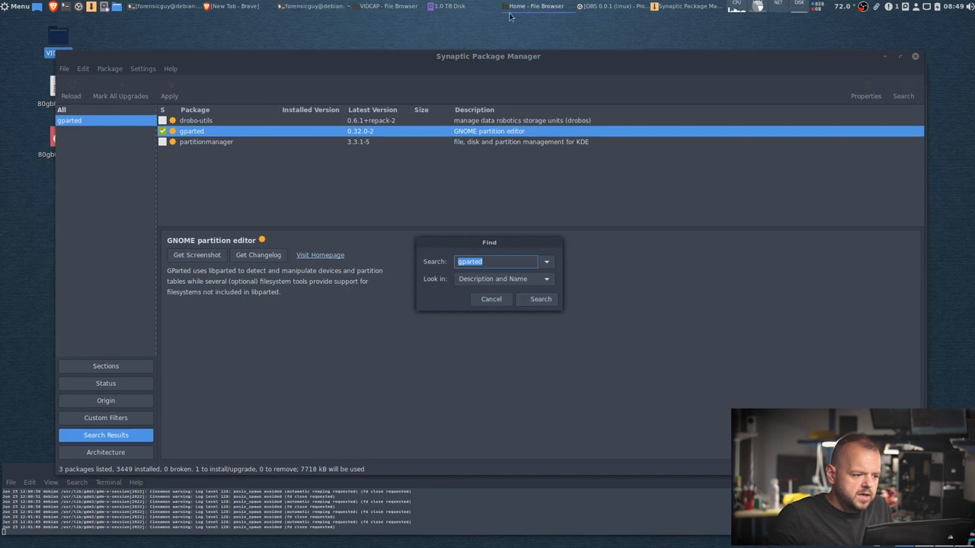
Search for 'sys', mark sysstat for installation, and apply the pending changes
text(sys)
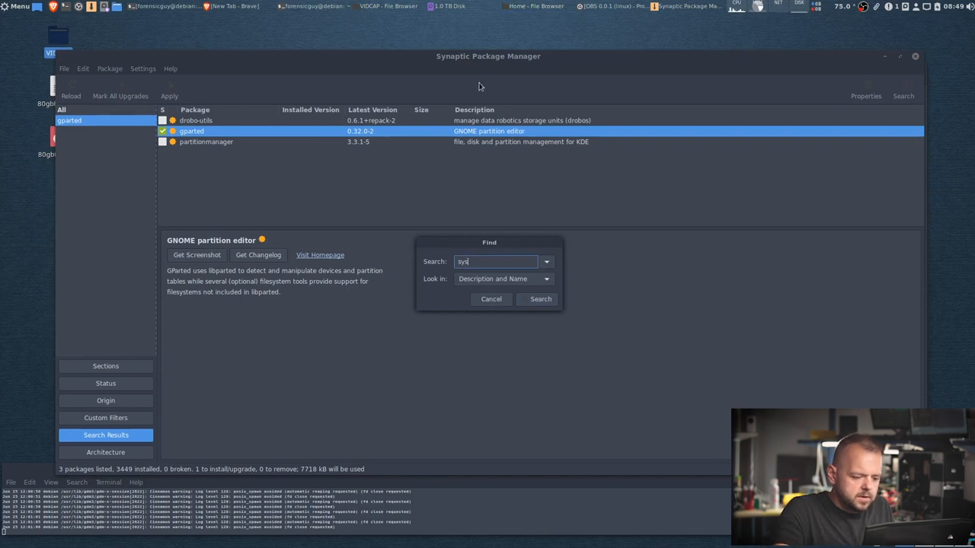
click(491, 298)
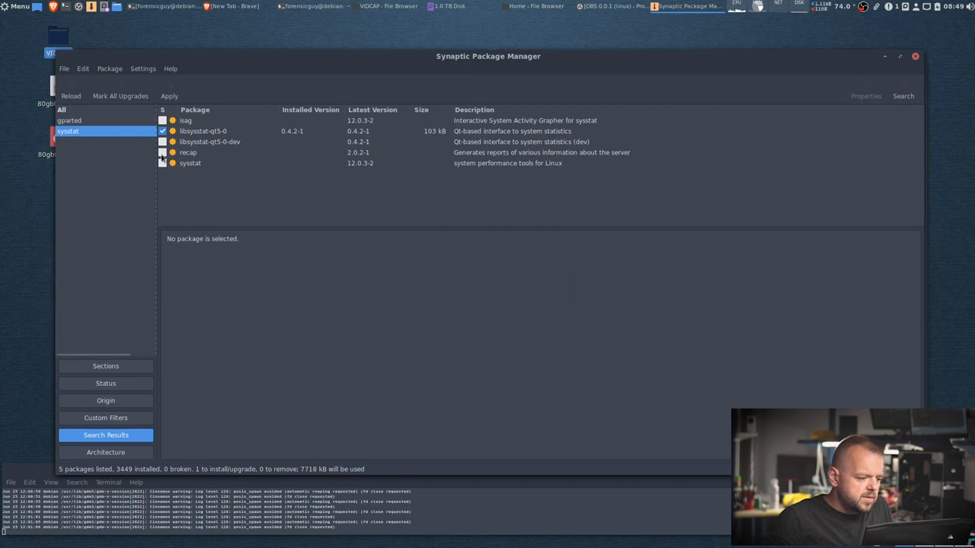
click(190, 163)
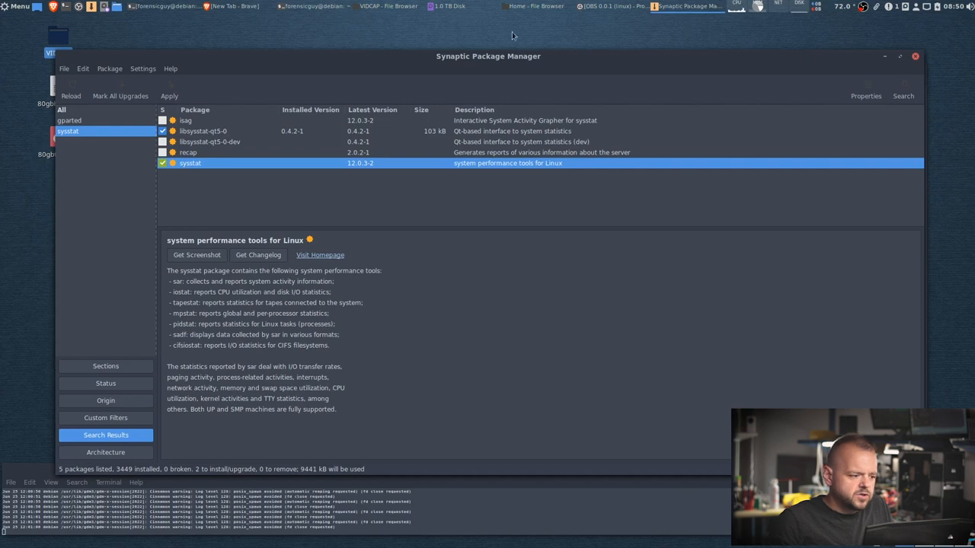
click(170, 95)
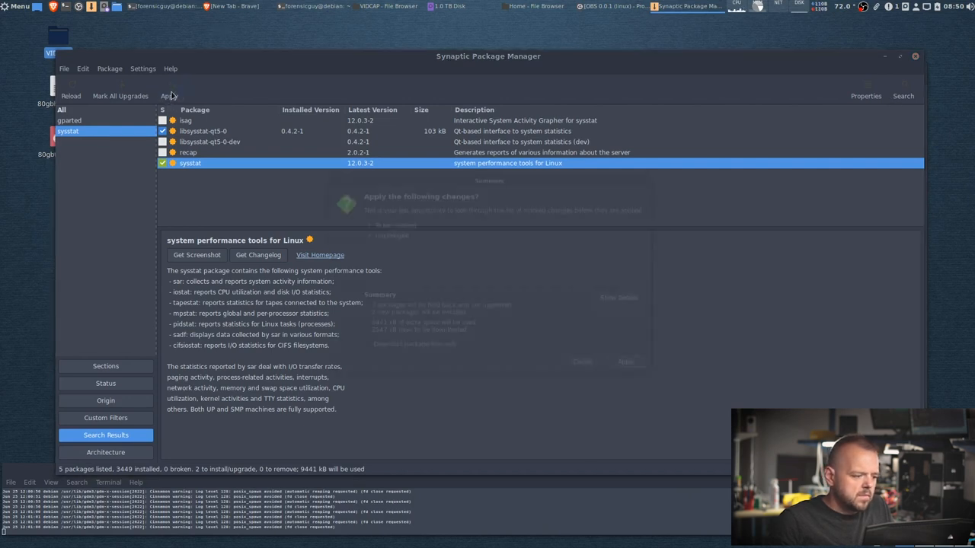
Install the two marked packages (9,441 kB), then quit Synaptic
click(168, 95)
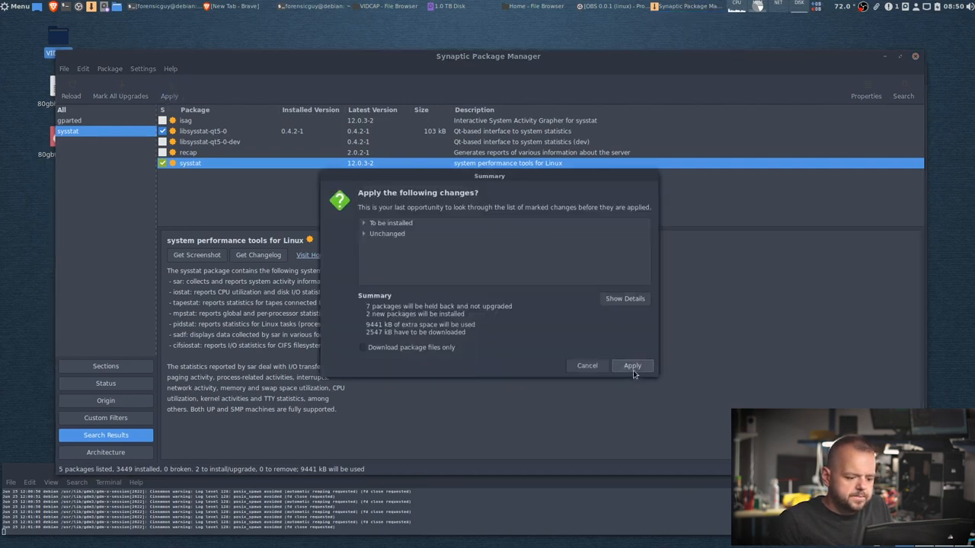
click(632, 366)
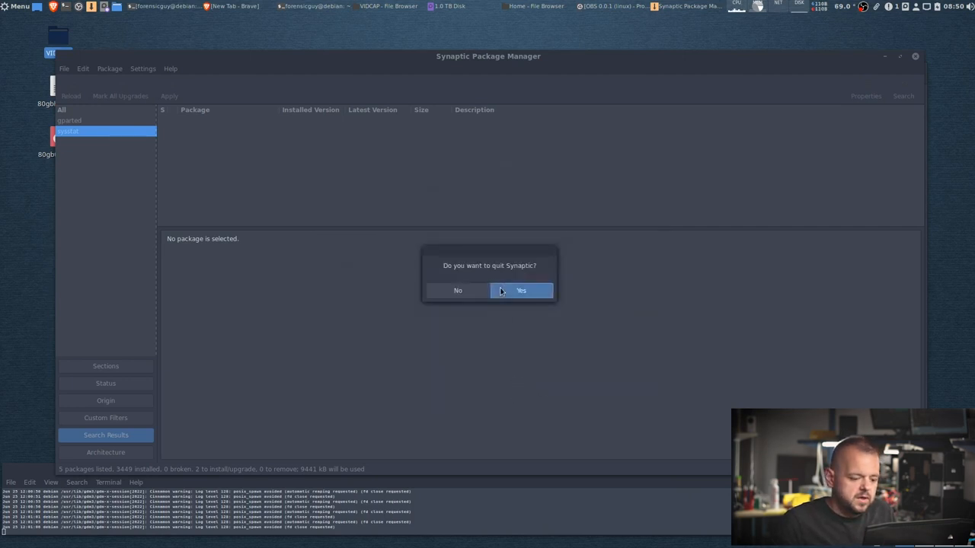
click(521, 290)
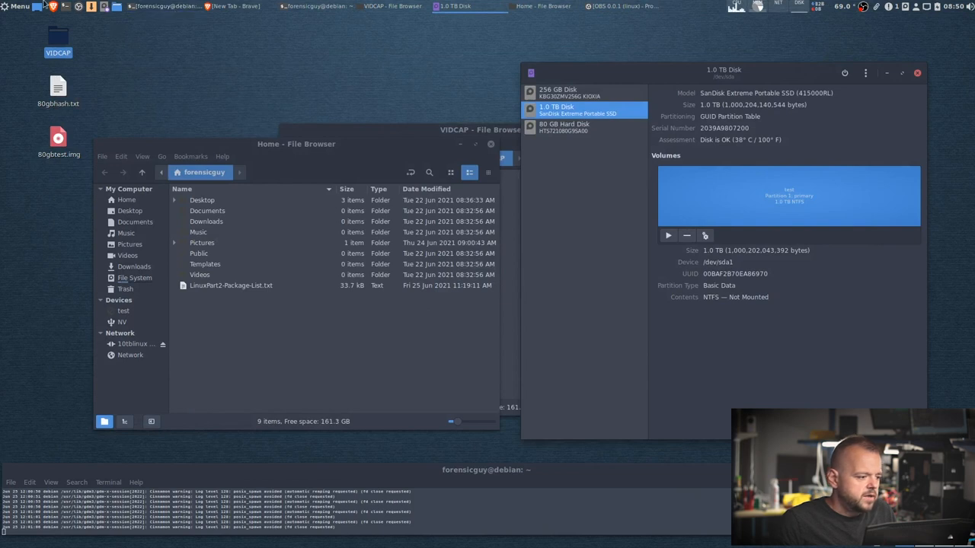
mouse_move(75, 29)
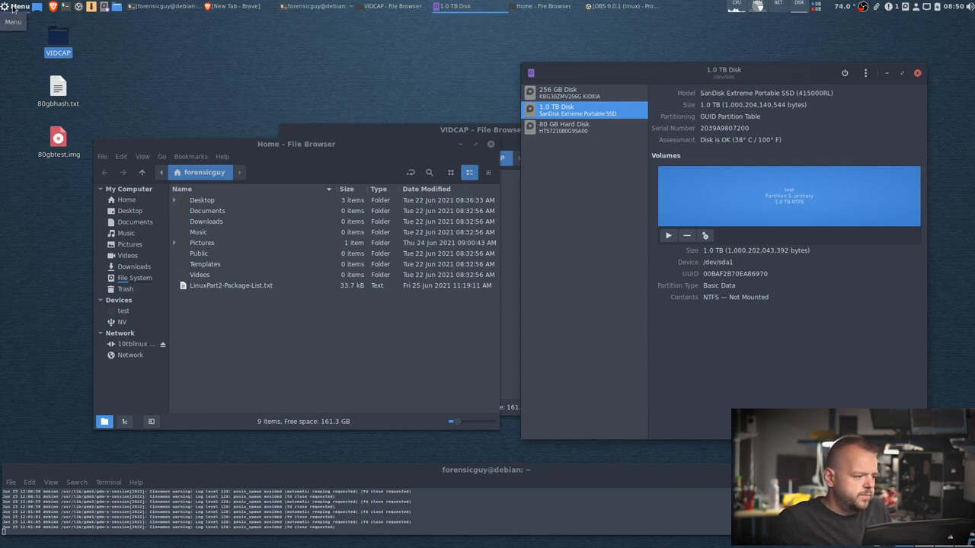
Launch GParted from the Menu and authenticate with the administrator password
click(15, 6)
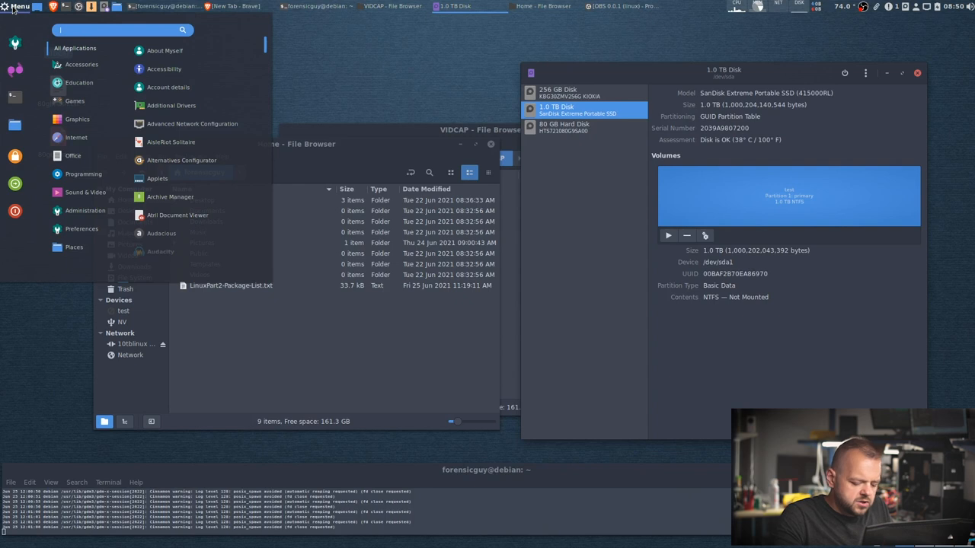
click(155, 52)
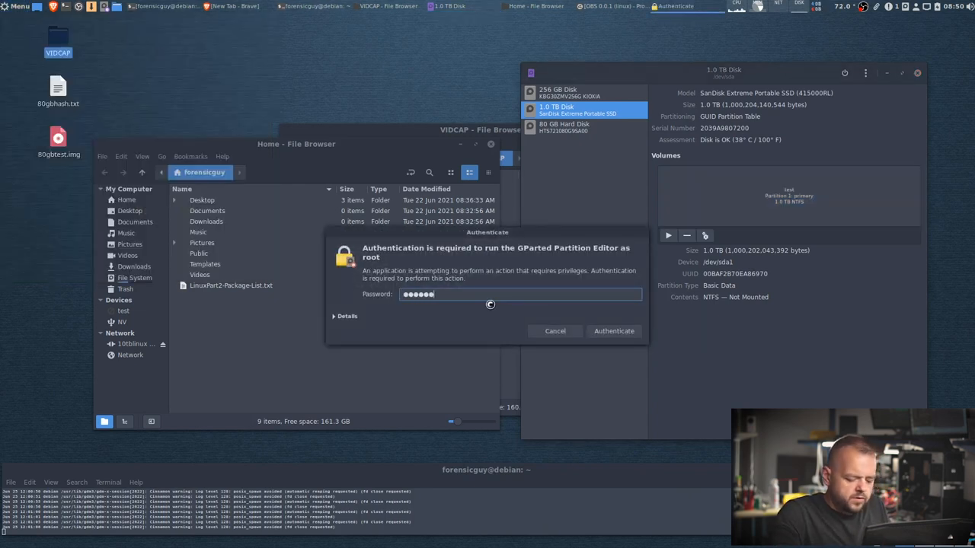
click(613, 331)
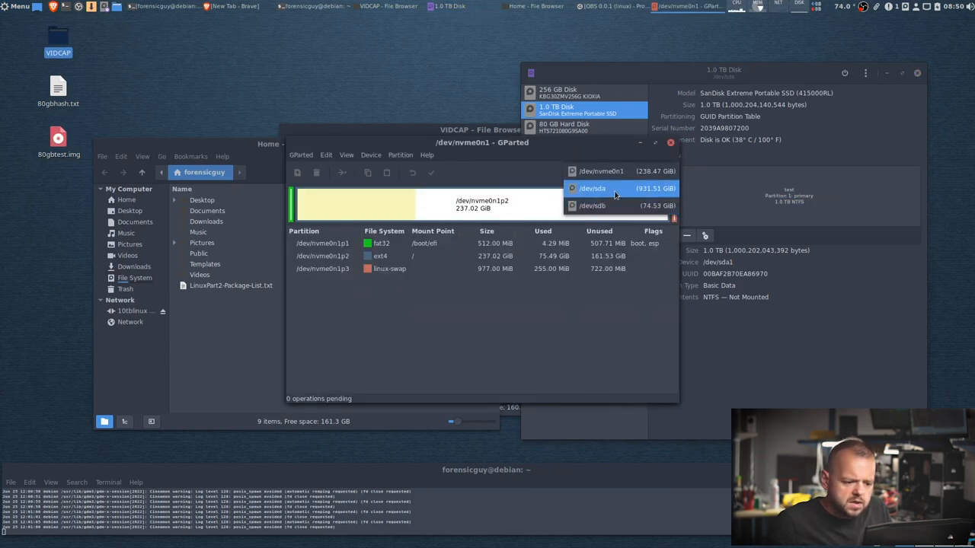
Switch GParted to the 931.51 GiB /dev/sda drive and select its unallocated space
click(593, 188)
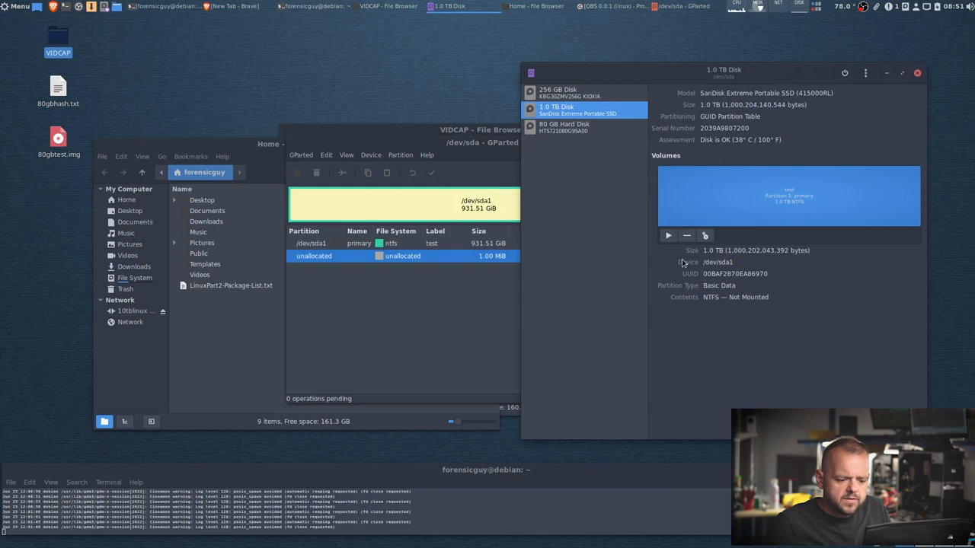
mouse_move(759, 210)
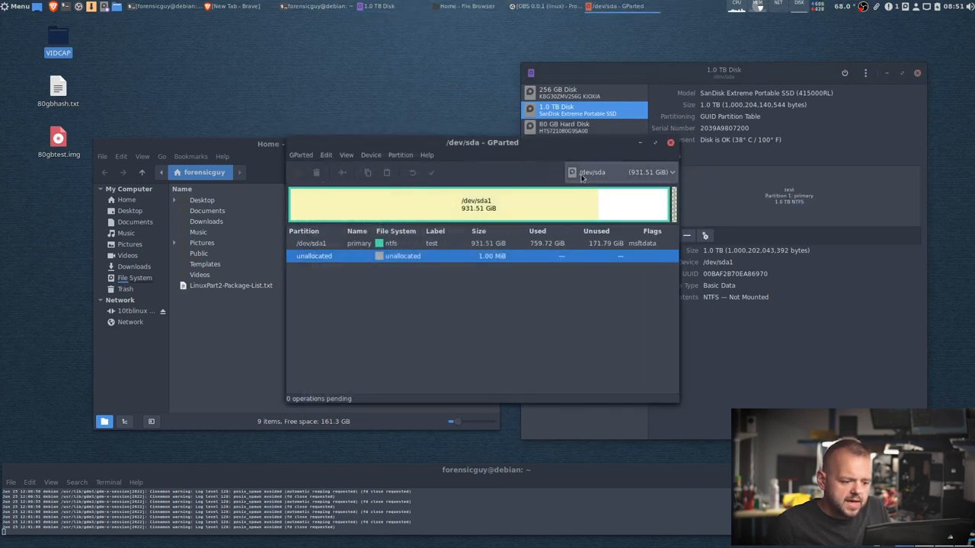
mouse_move(434, 232)
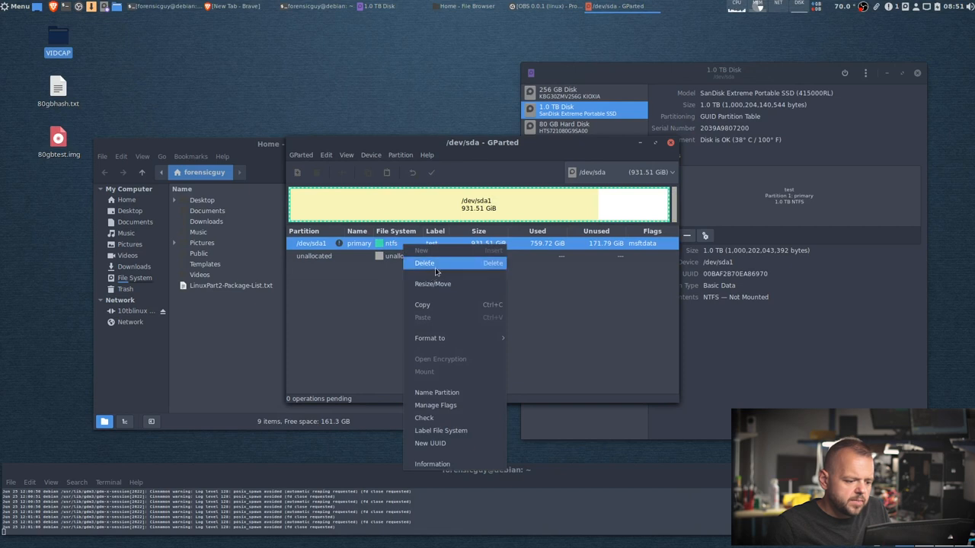
click(424, 263)
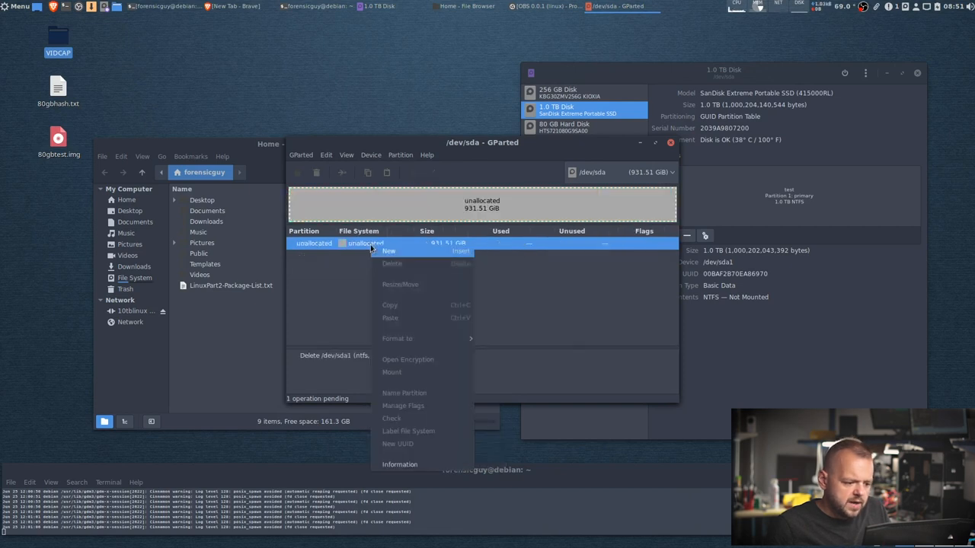
Add an ext4 primary partition filling the 931.51 GiB drive and apply all operations
click(389, 251)
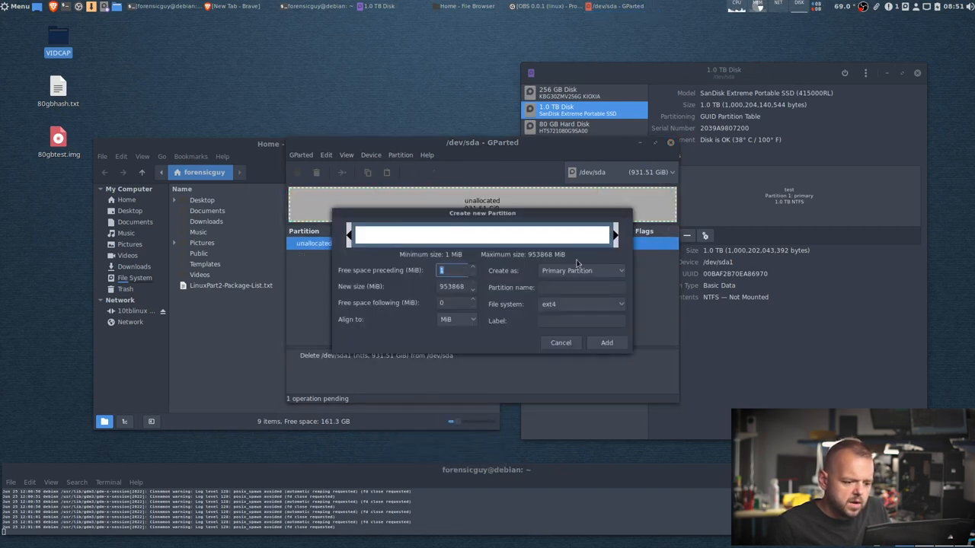
click(581, 304)
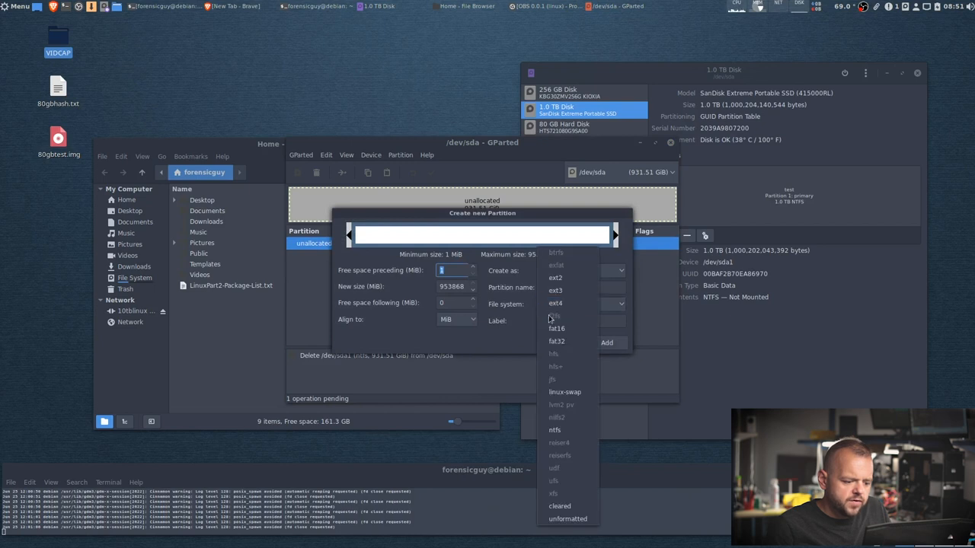
click(554, 303)
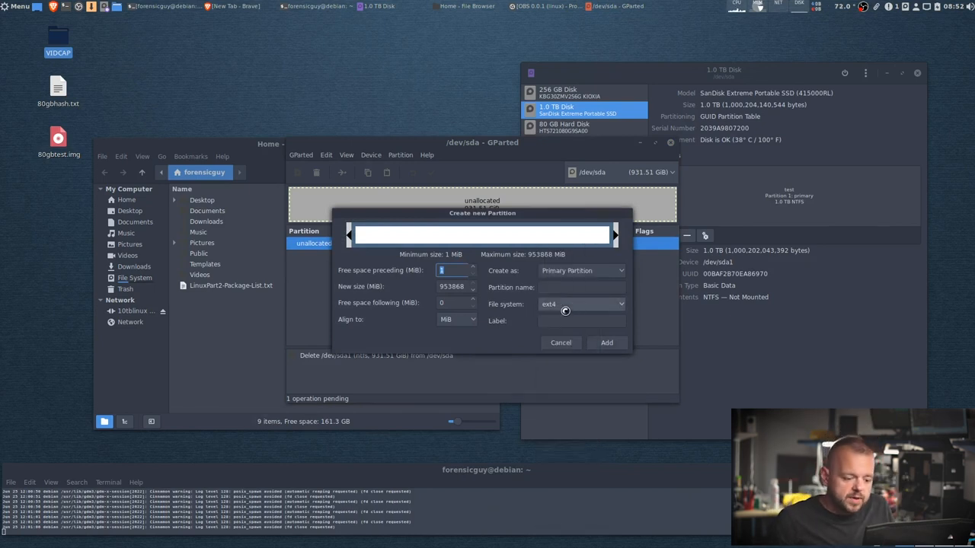
click(583, 304)
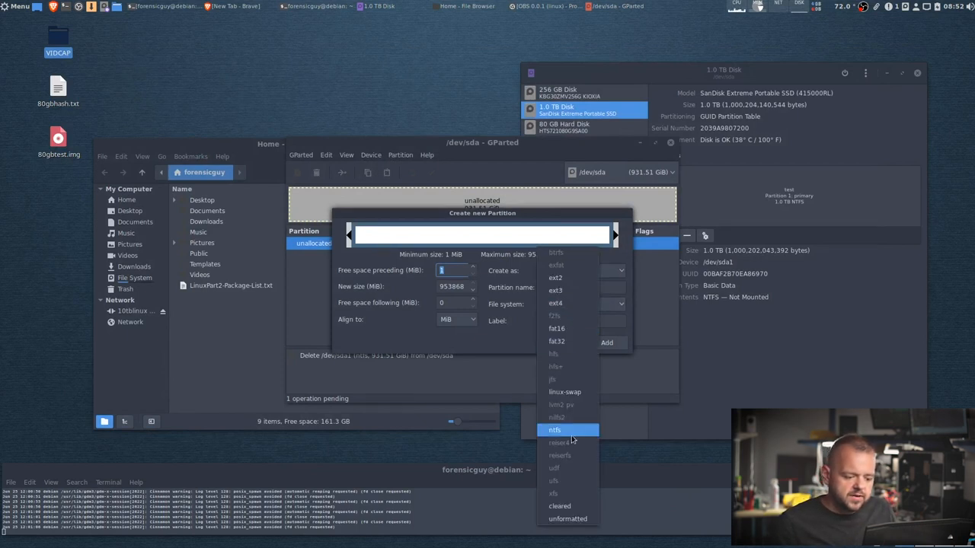
click(555, 303)
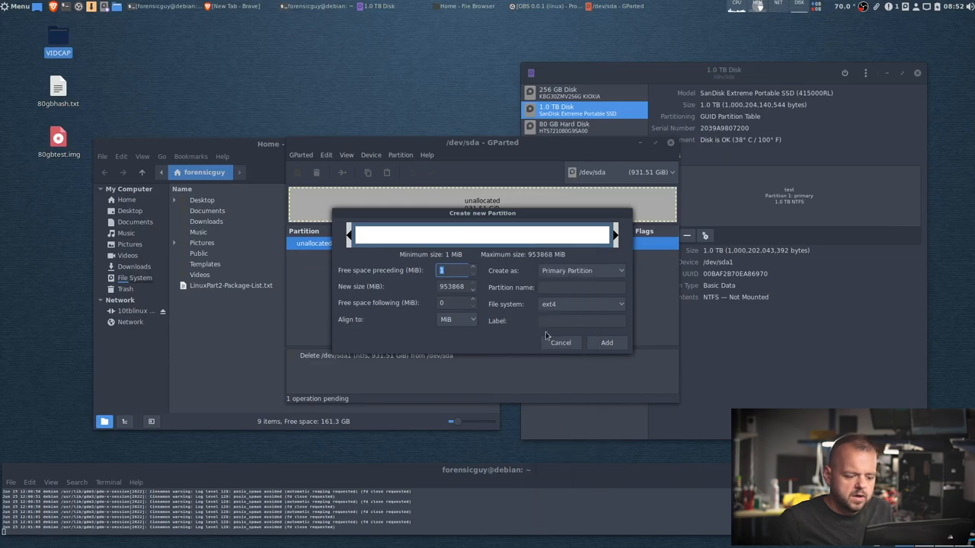
click(607, 342)
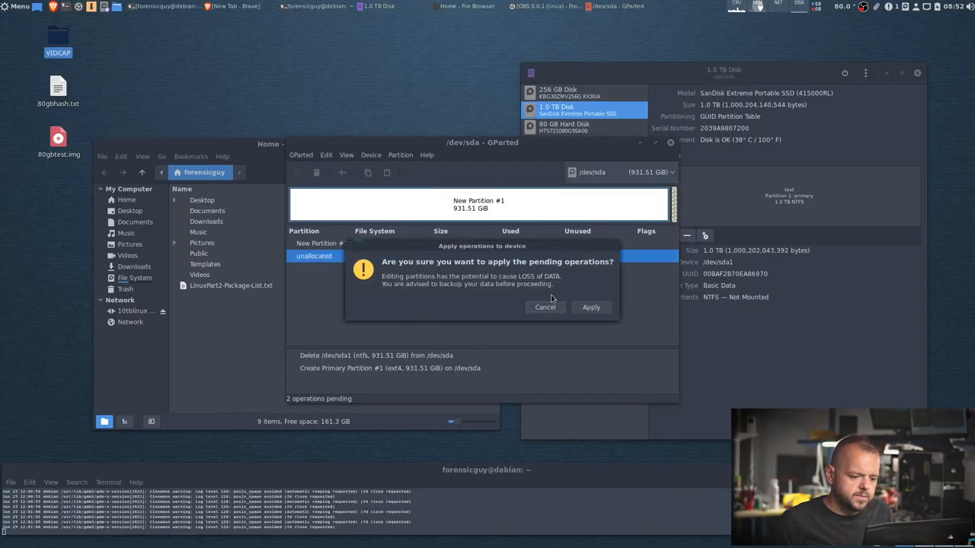
click(591, 307)
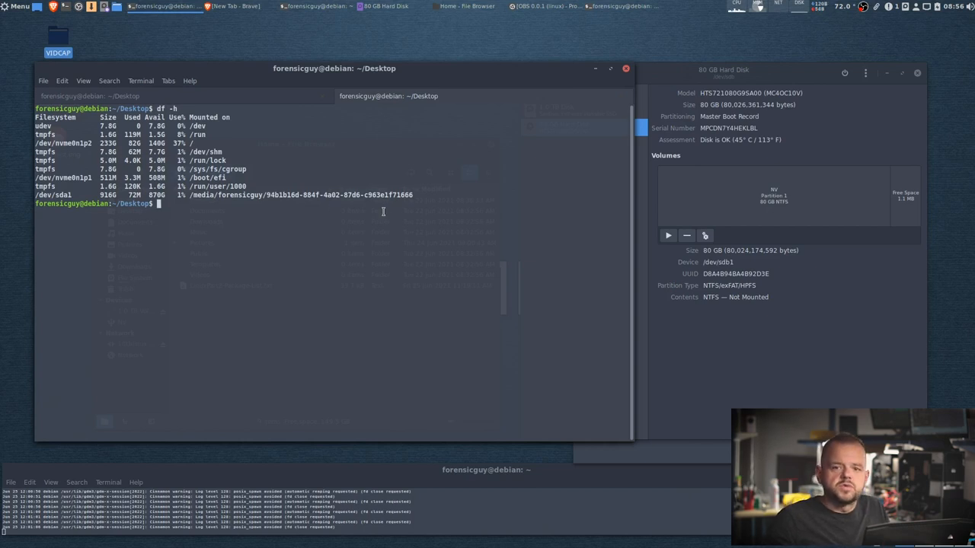
mouse_move(285, 209)
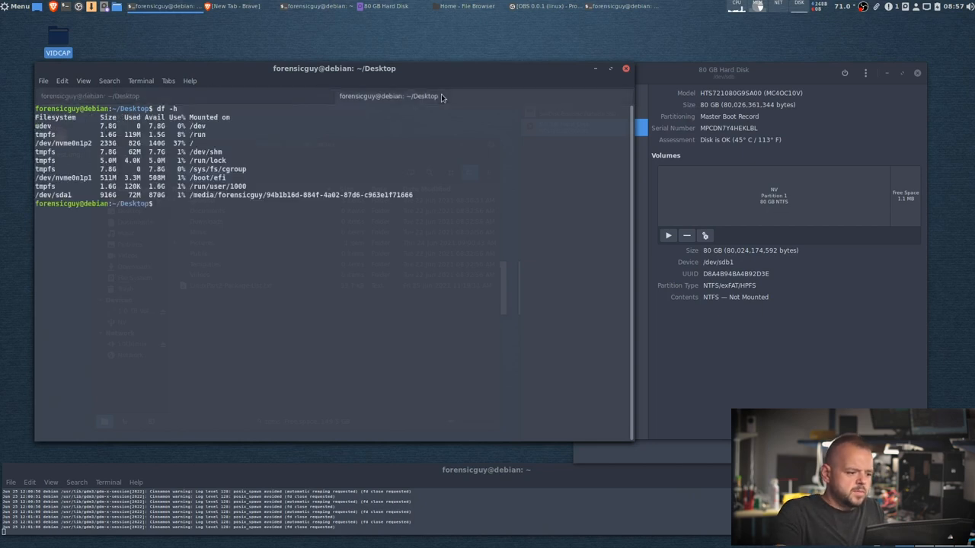
Start a dcfldd command with input /dev/sda and look up the drive's mount path
text(dcfldd)
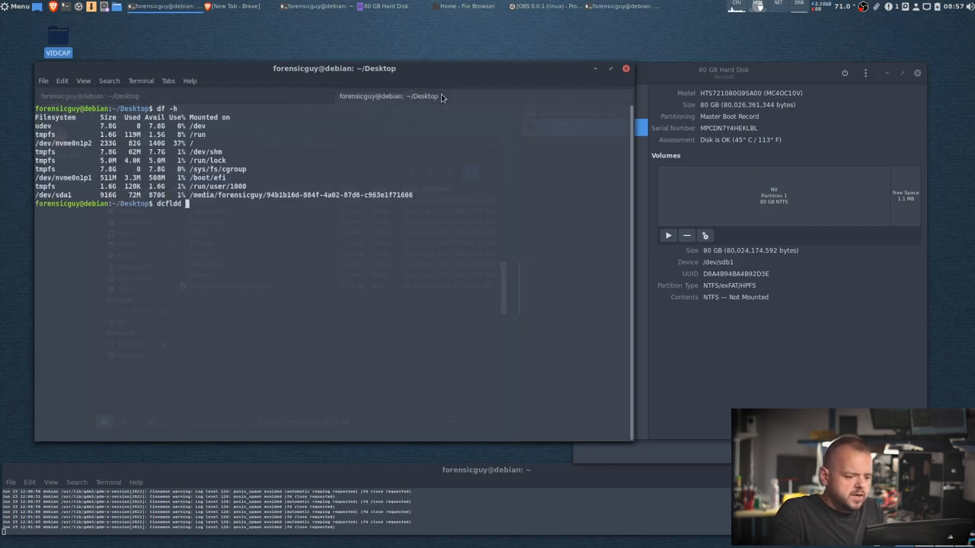
text(if=)
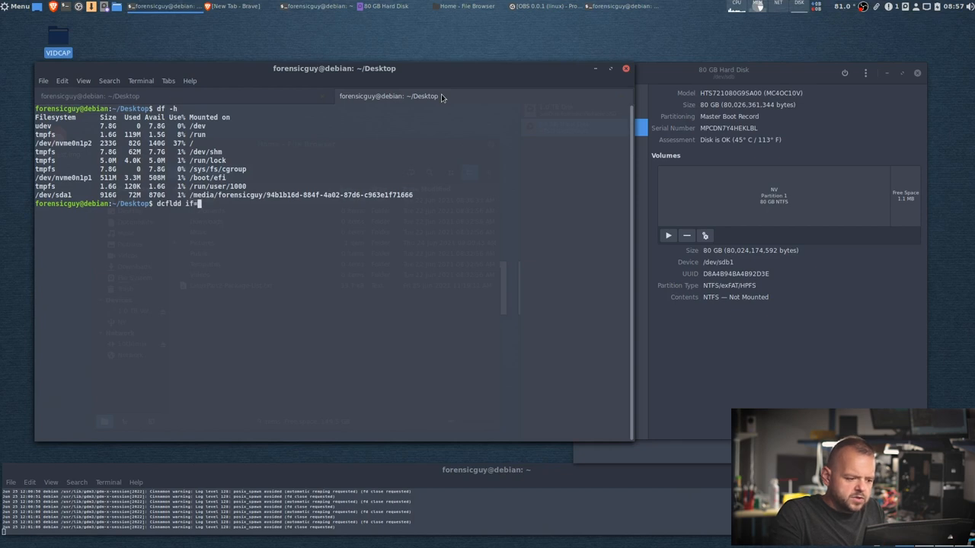
text(/dev/sda o)
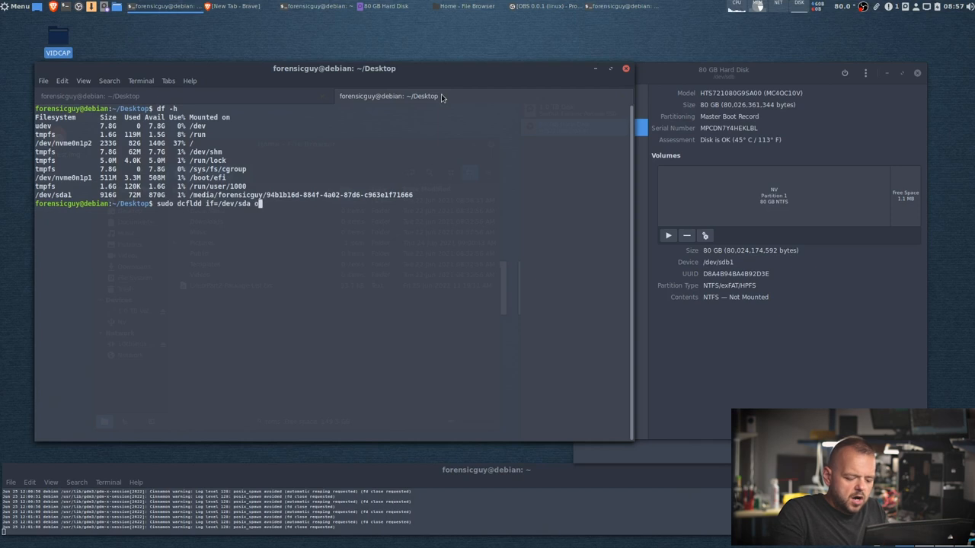
text(f=/)
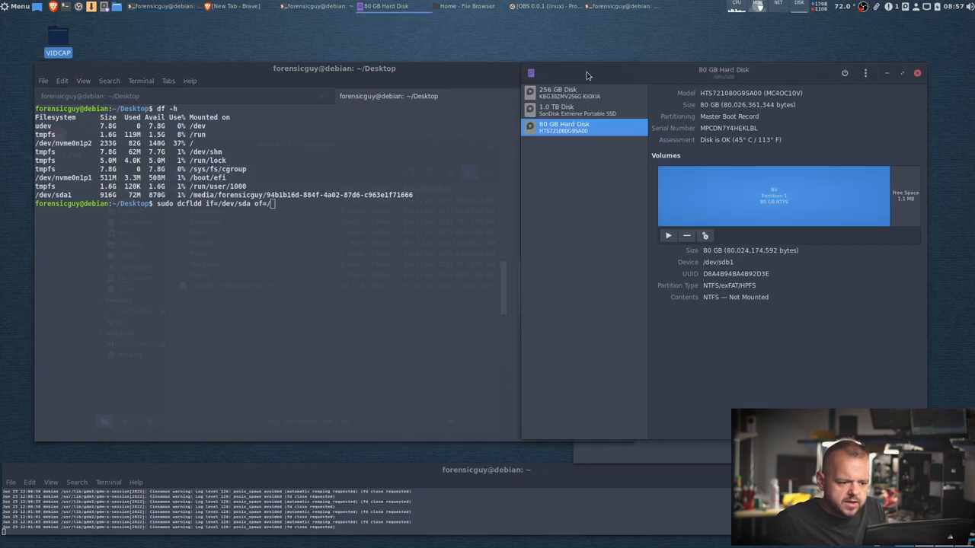
click(577, 110)
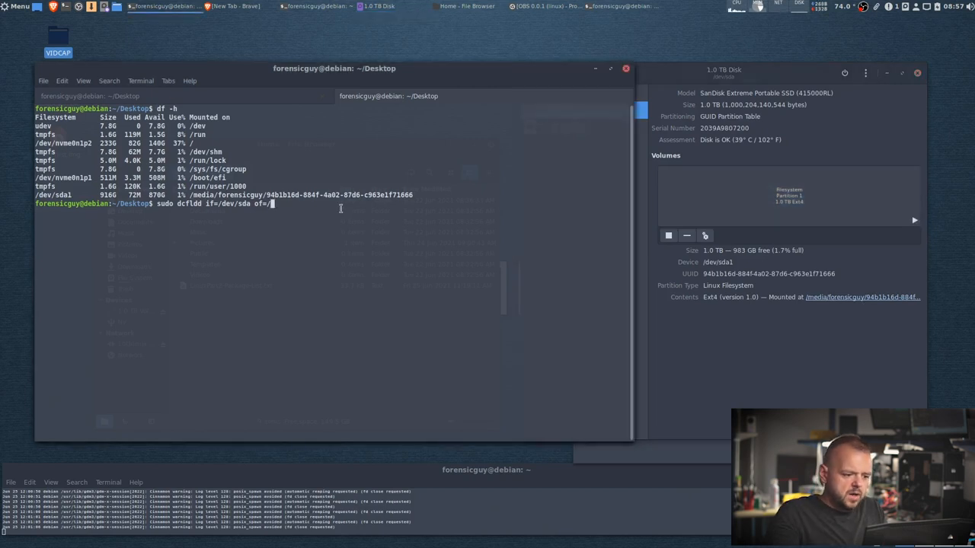
Set output to /media/forensicguy/94b1b16d-…/myimage.img, add md5 hashing and hashlog=
text(me)
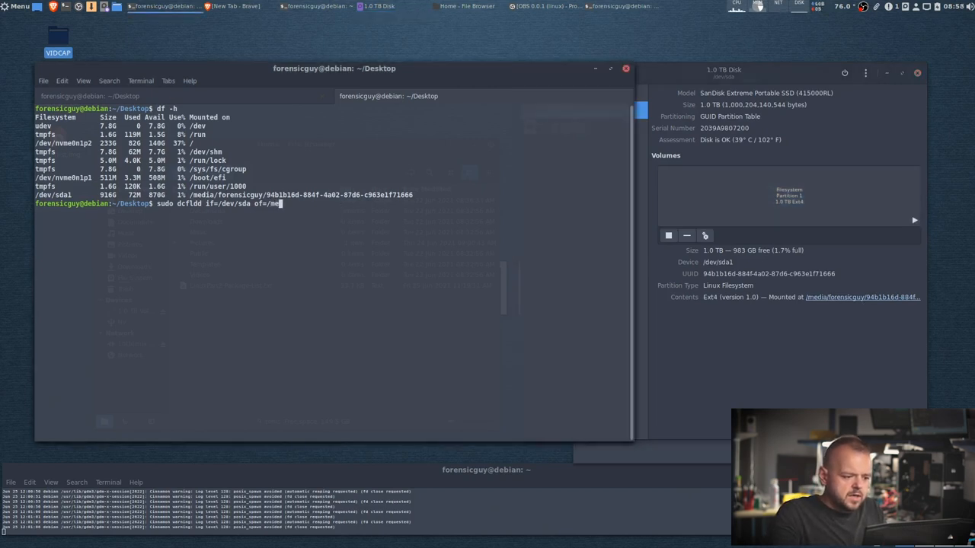
text(dia/)
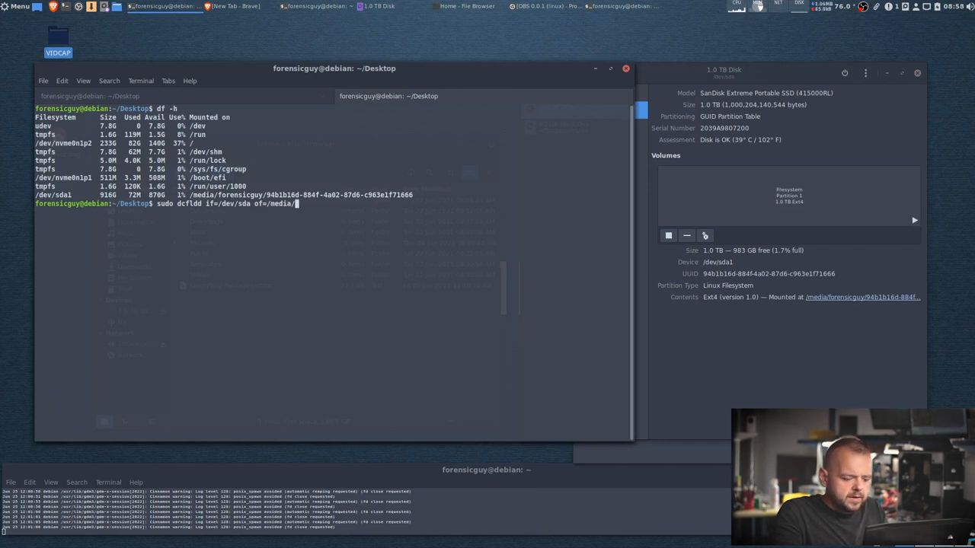
text(forensicguy/)
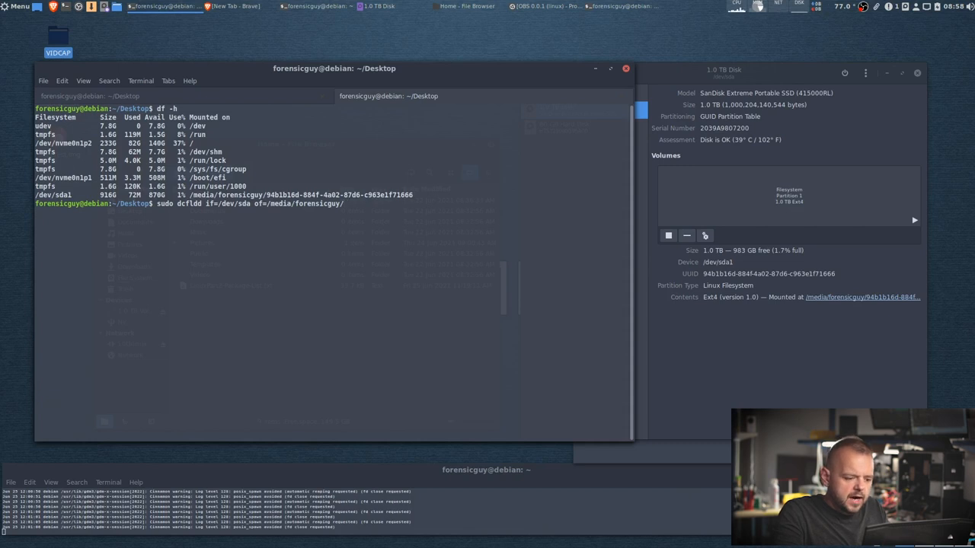
text(94b1b16d-884f-4a02-87d6-c963e1f71666/)
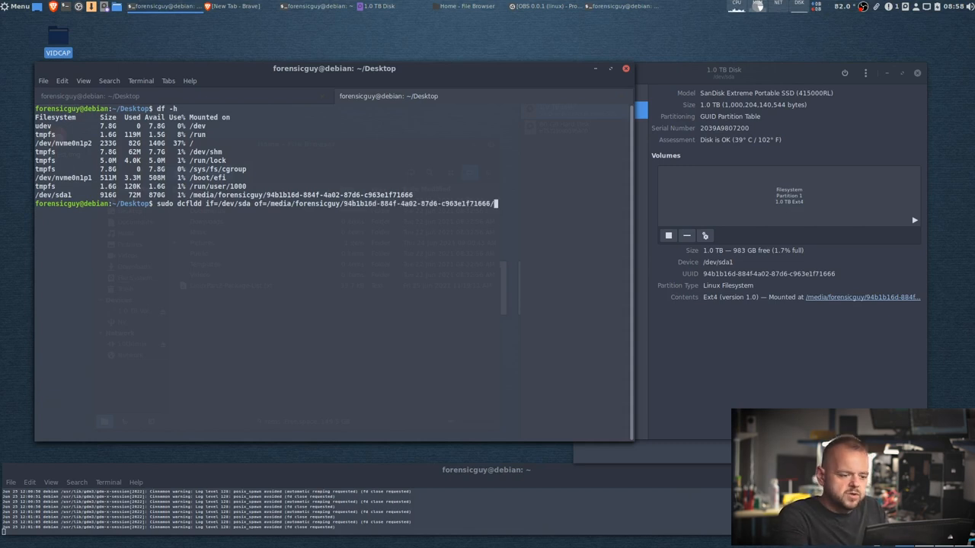
text(myi)
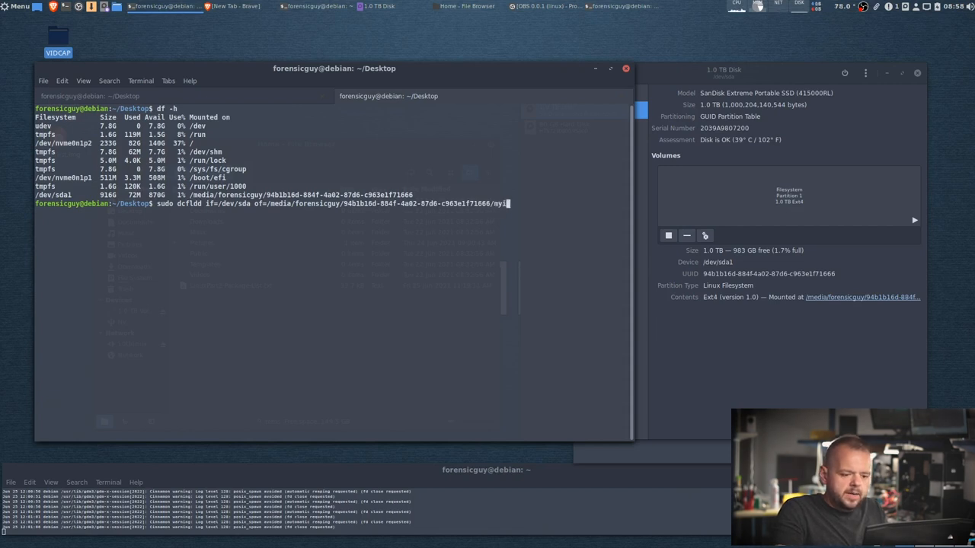
text(mage.img)
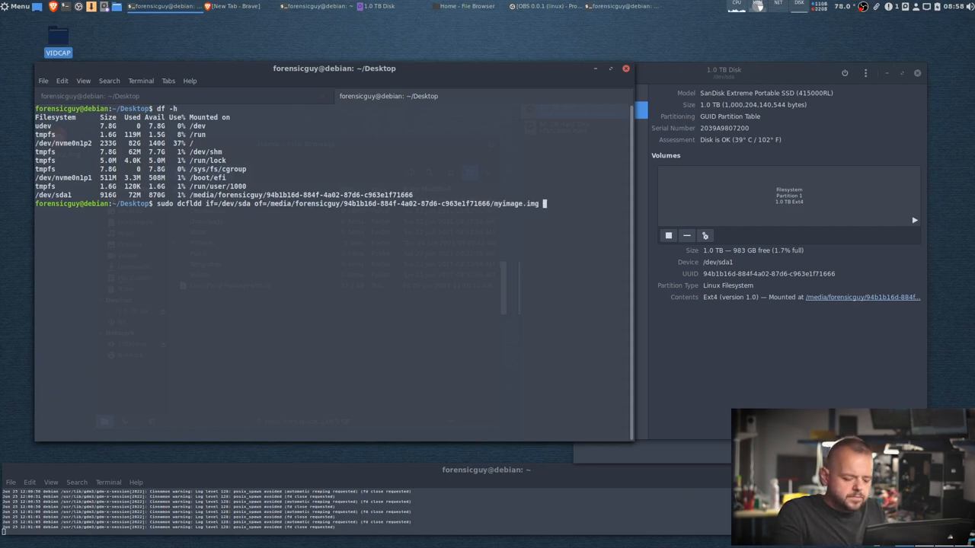
text(hash=md5,)
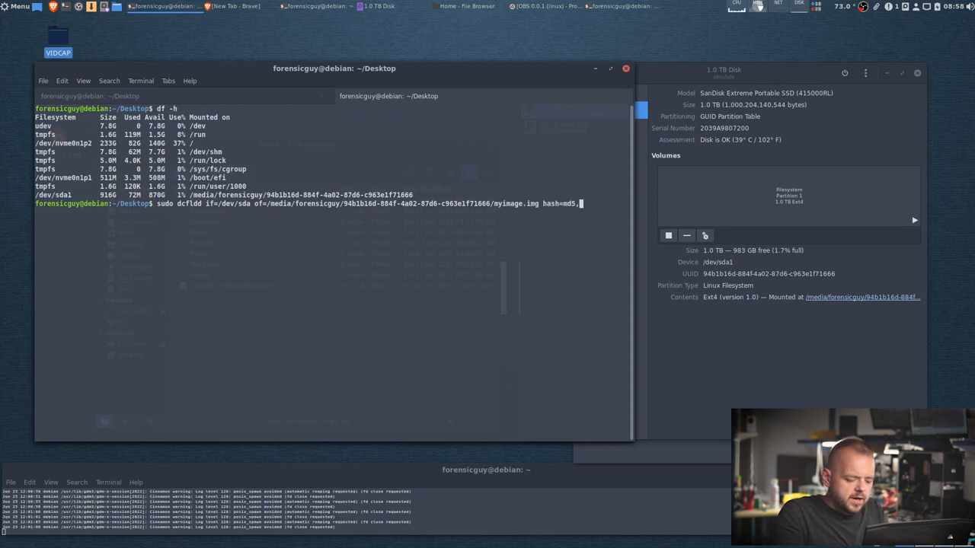
text(sh)
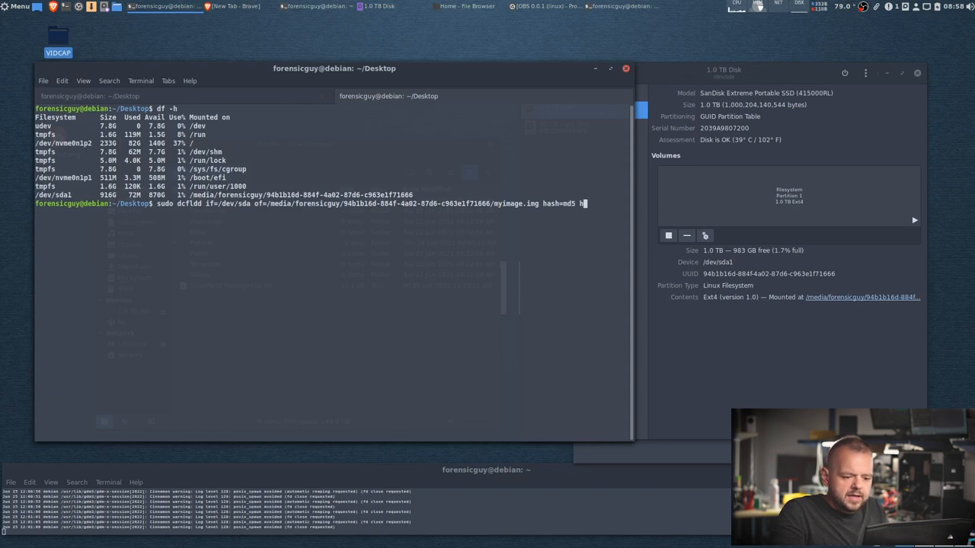
text(ashlog=)
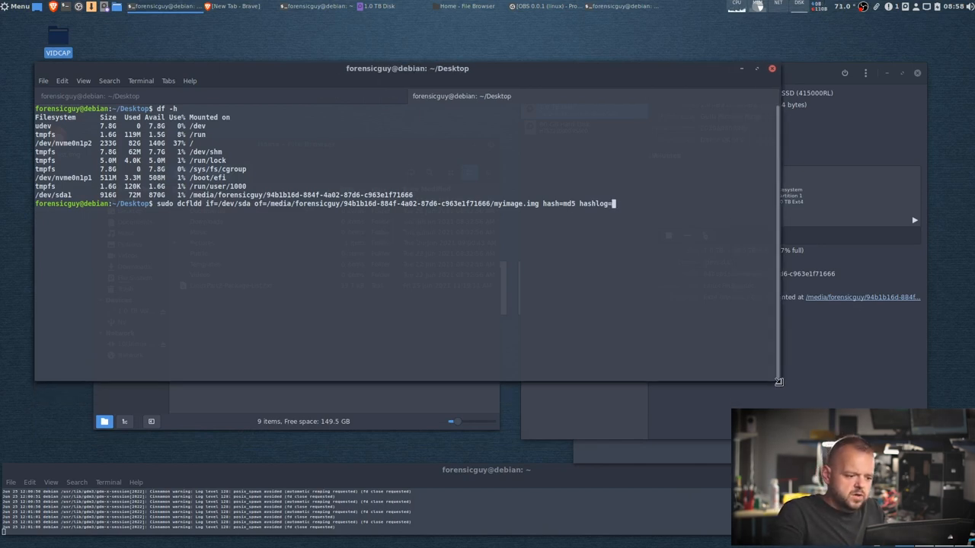
Point hashlog at myhss.txt in /media/forensicguy/94b1b16d-884f-4a02-87d6-c963e1f71666/
text(/me)
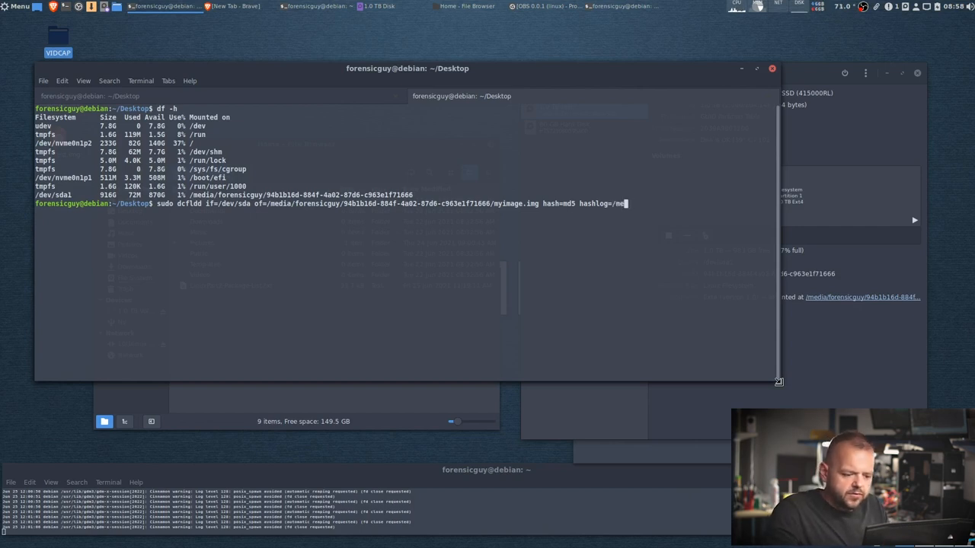
key(BackSpace)
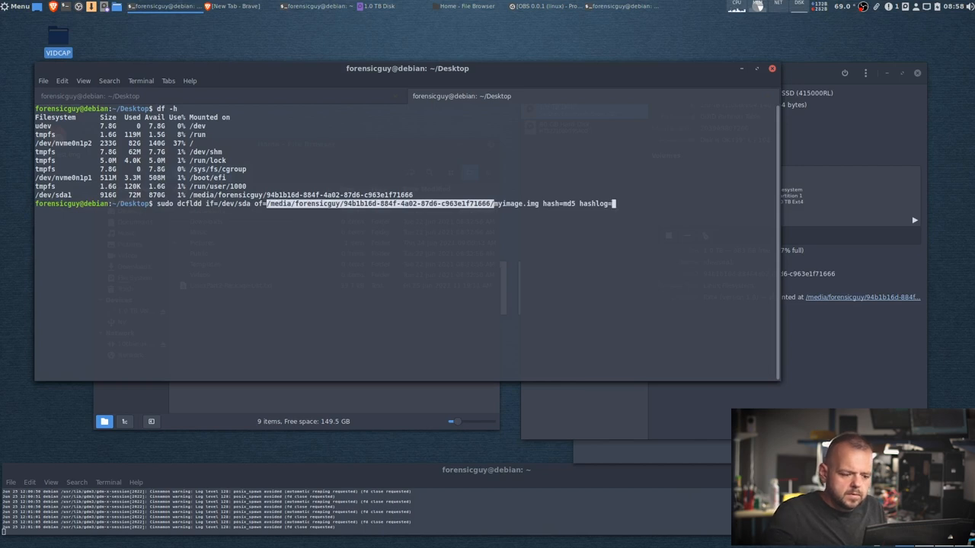
click(61, 81)
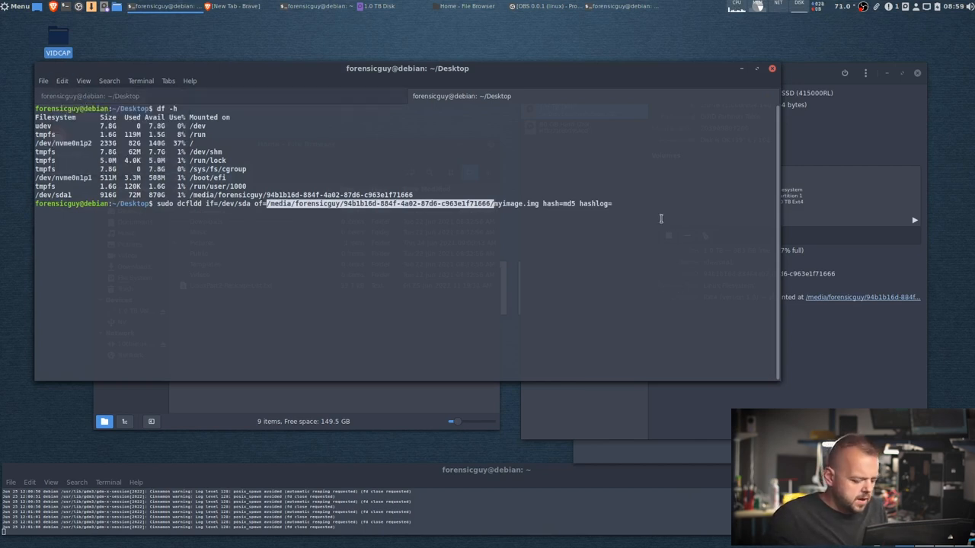
text(/media/forensicguy/94b1b16d-884f-4a02-87d6-c963e1f71666/)
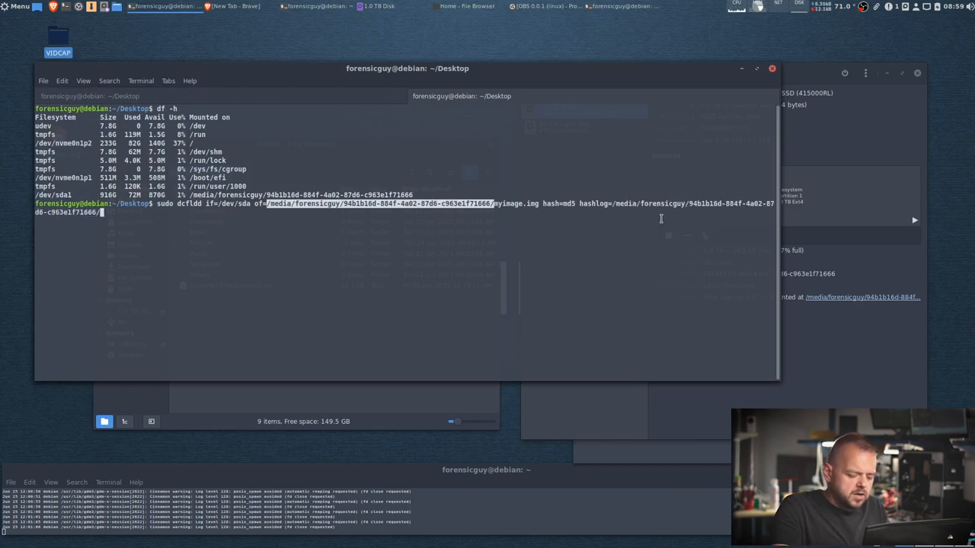
text(myhss)
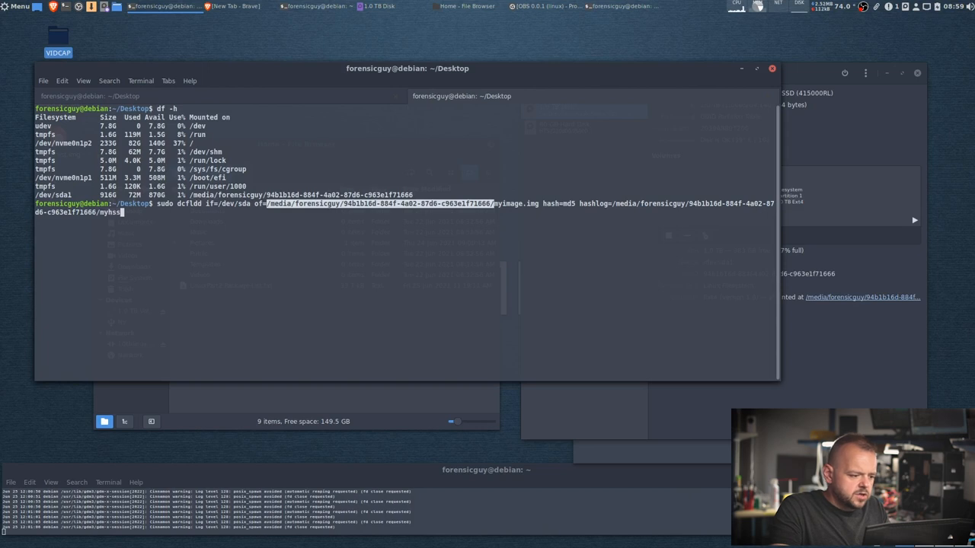
text(.txt)
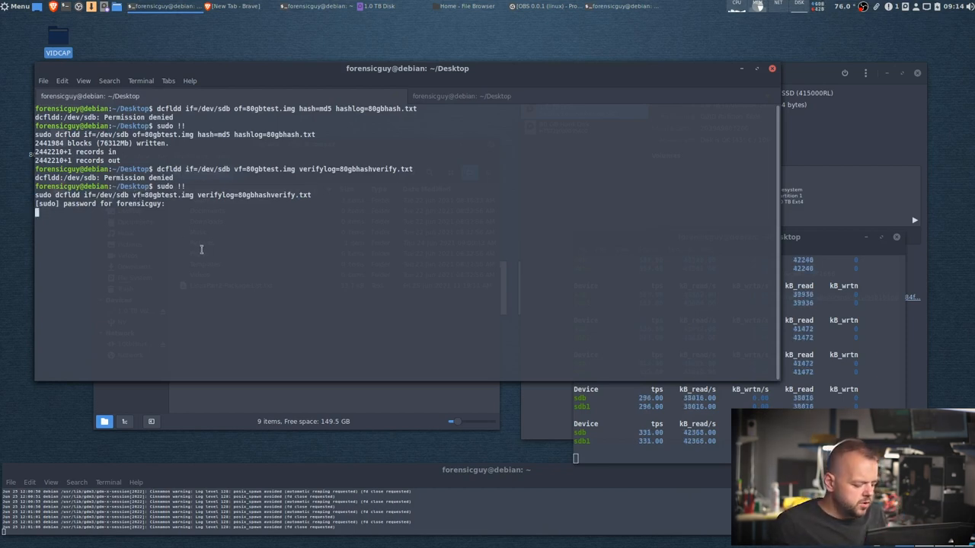
Cancel the sudo dcfldd verification of 80gbtest.img at its password prompt
key(ctrl+c)
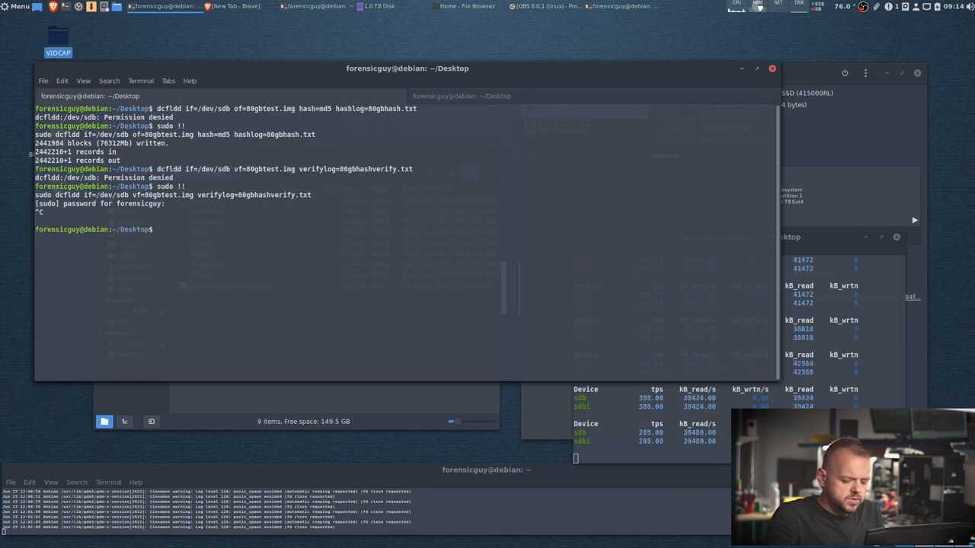